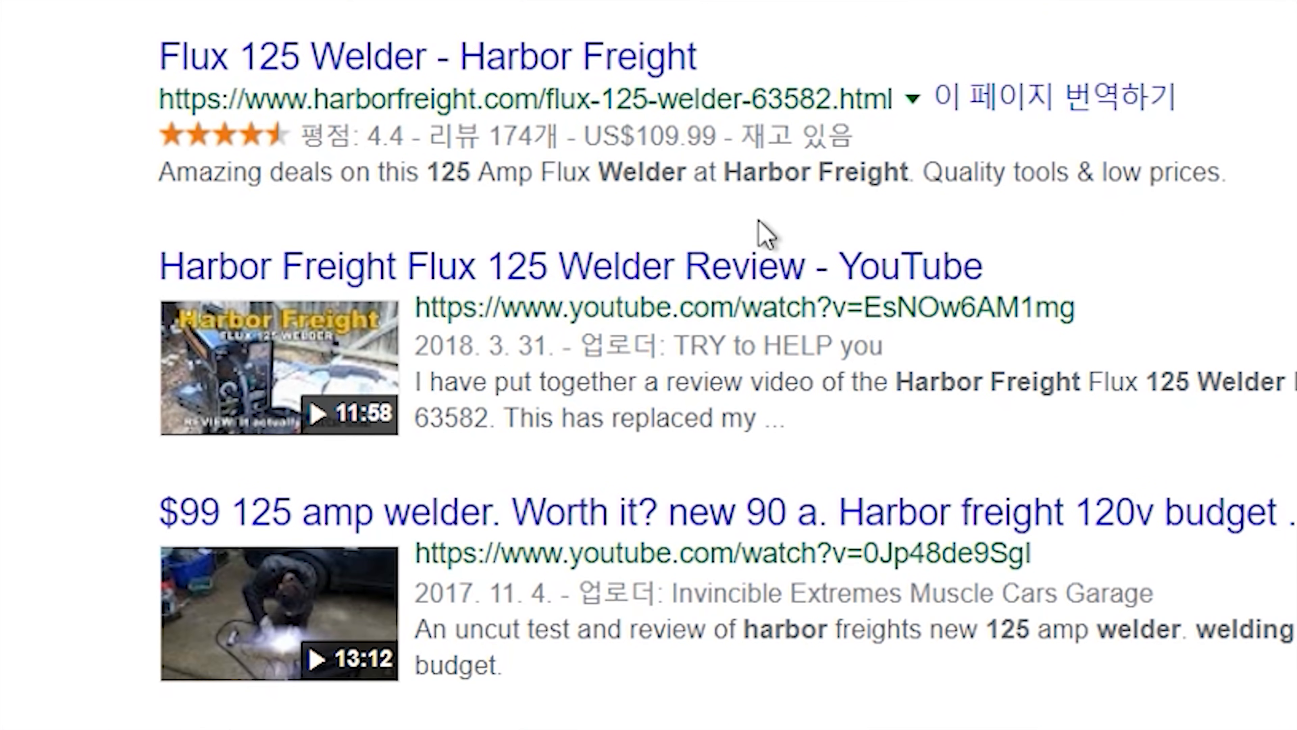
mouse_move(377, 285)
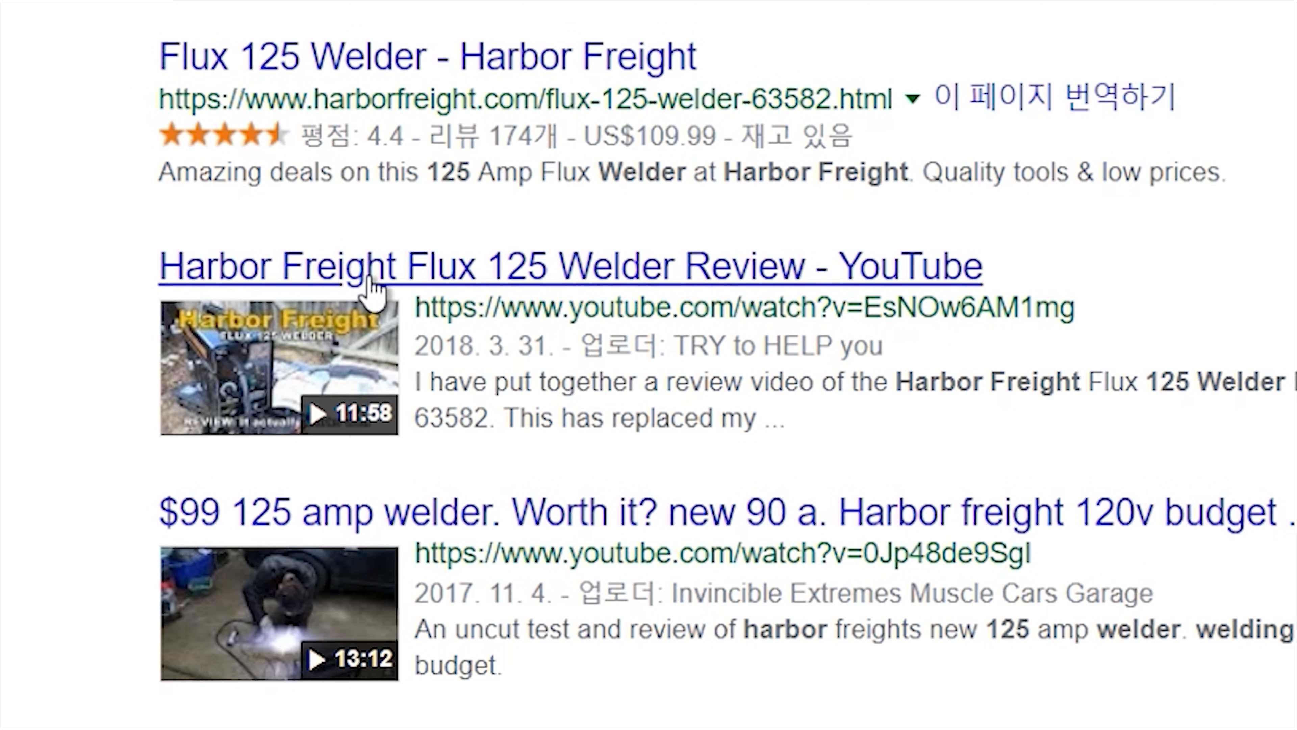
Open the 'Harbor Freight Flux 125 Welder Review - YouTube' result so the video plays.
left_click(525, 266)
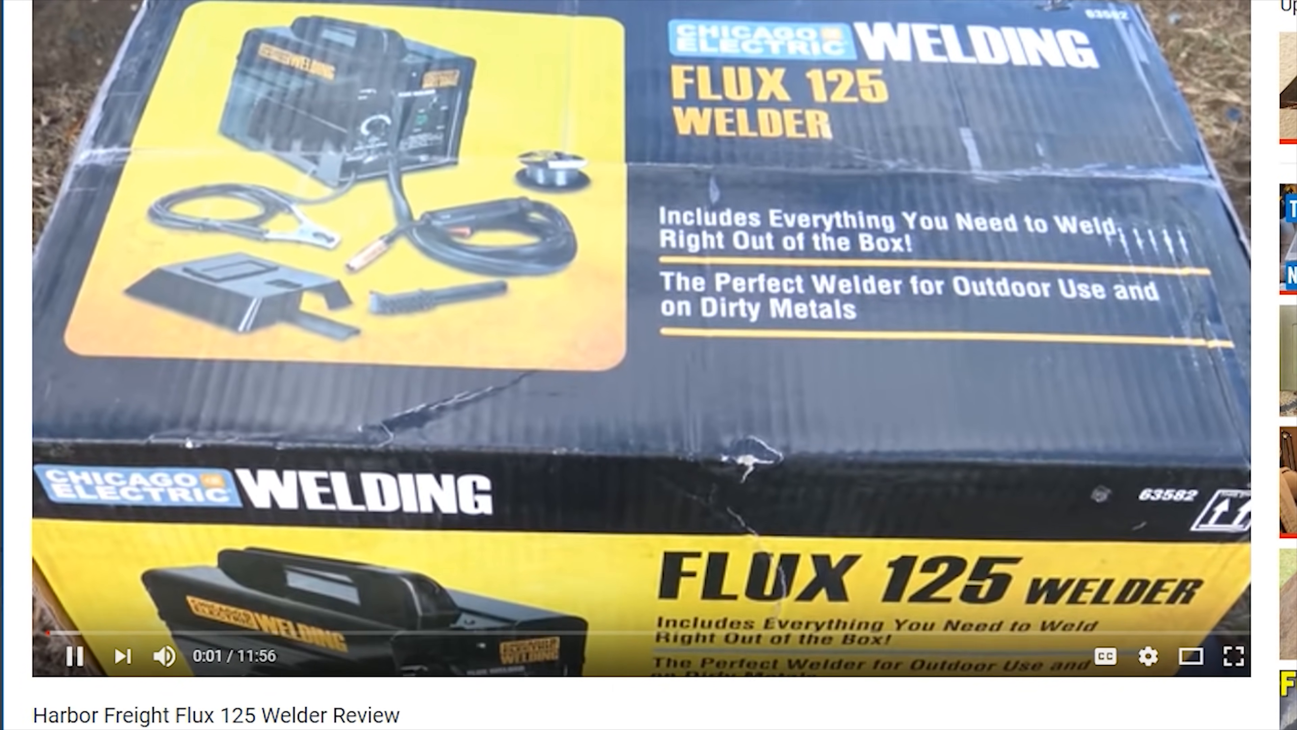